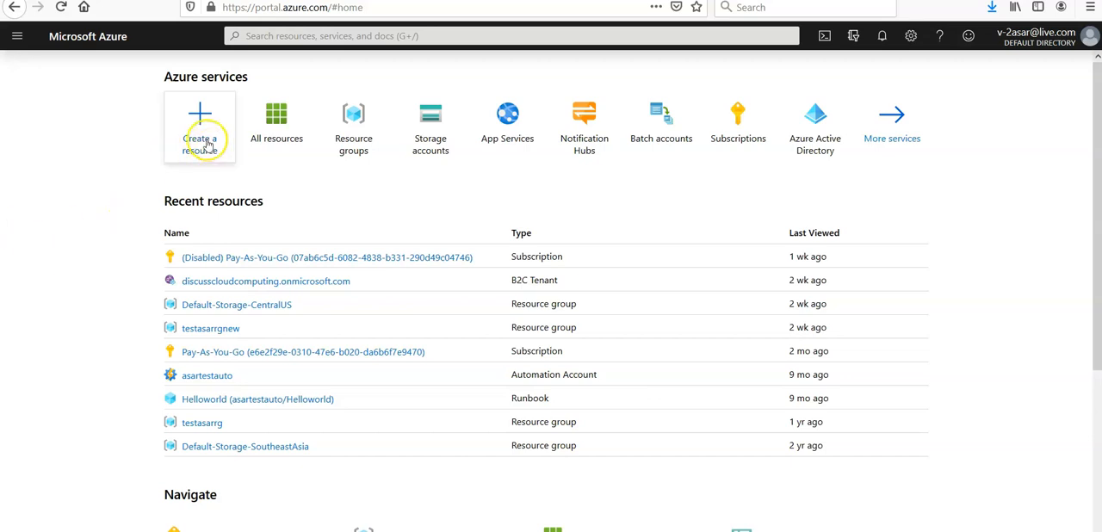
Open 'Create a resource' from the Azure home page to reach the Marketplace.
left_click(200, 127)
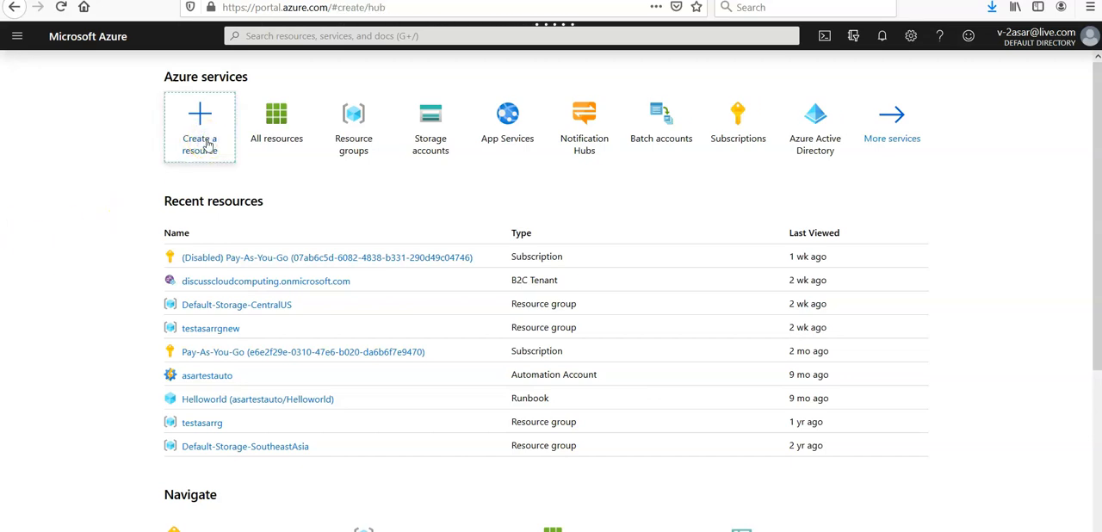
left_click(200, 129)
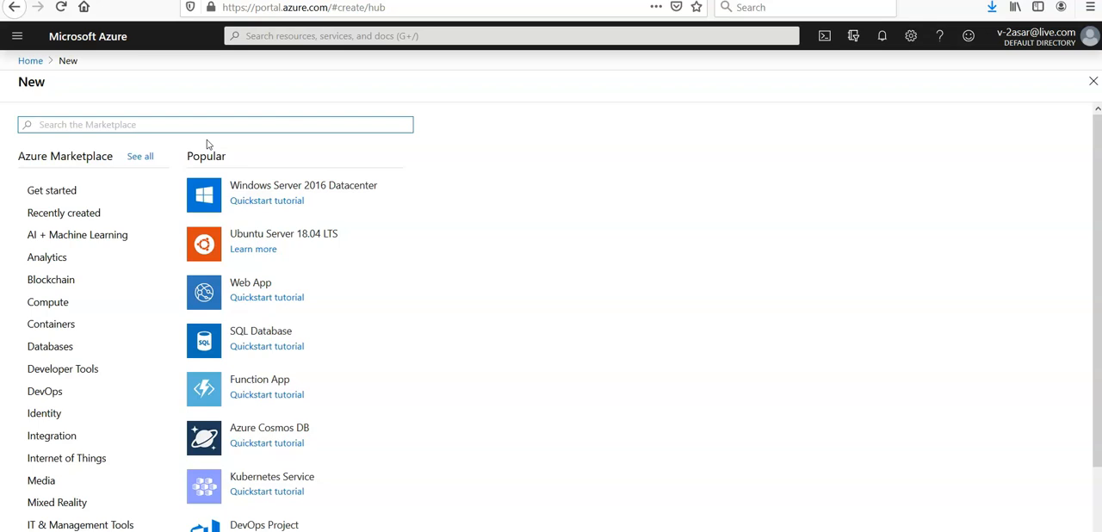
Search the Marketplace for 'web app' and open the Web App offering.
type("web app")
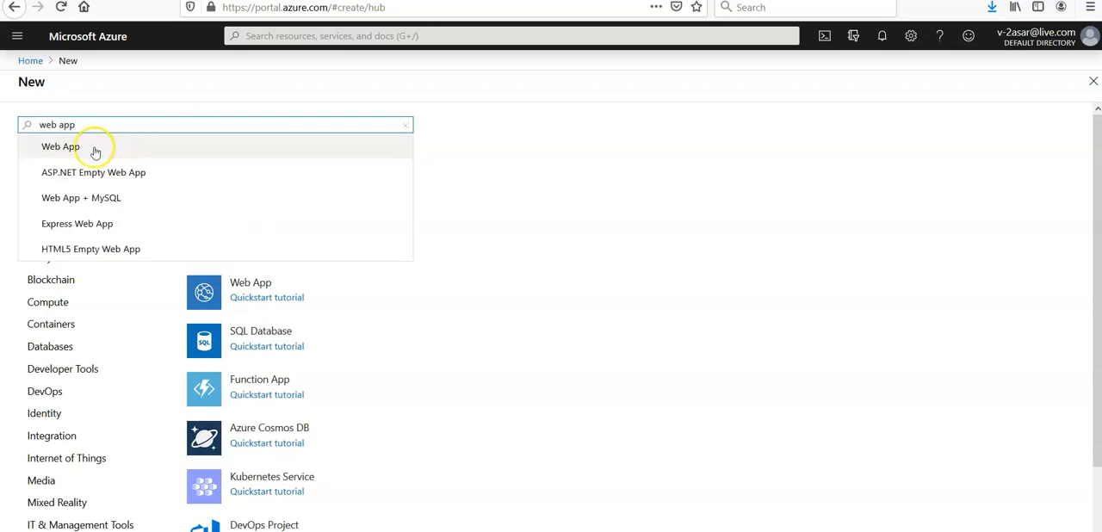
mouse_move(95, 147)
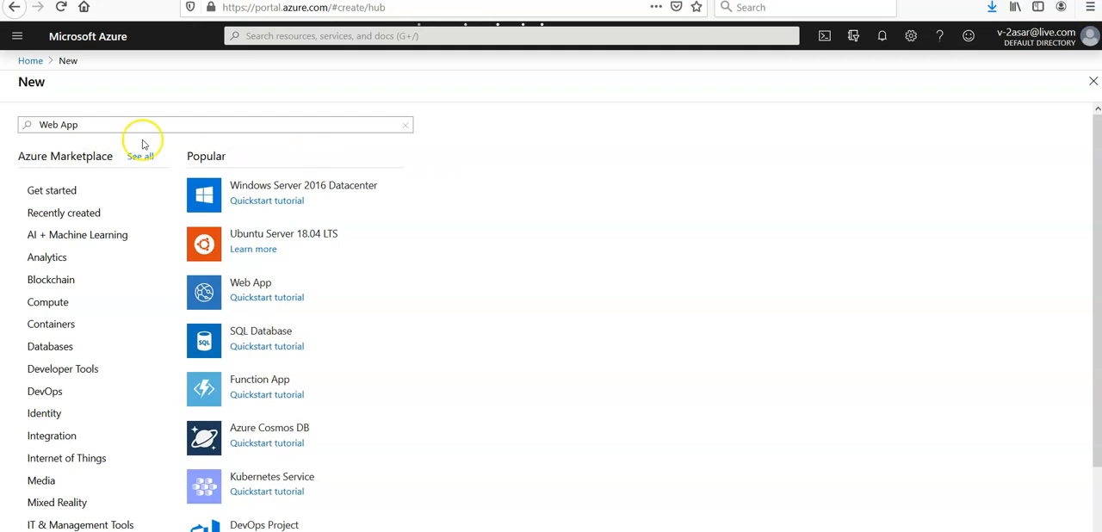
mouse_move(133, 124)
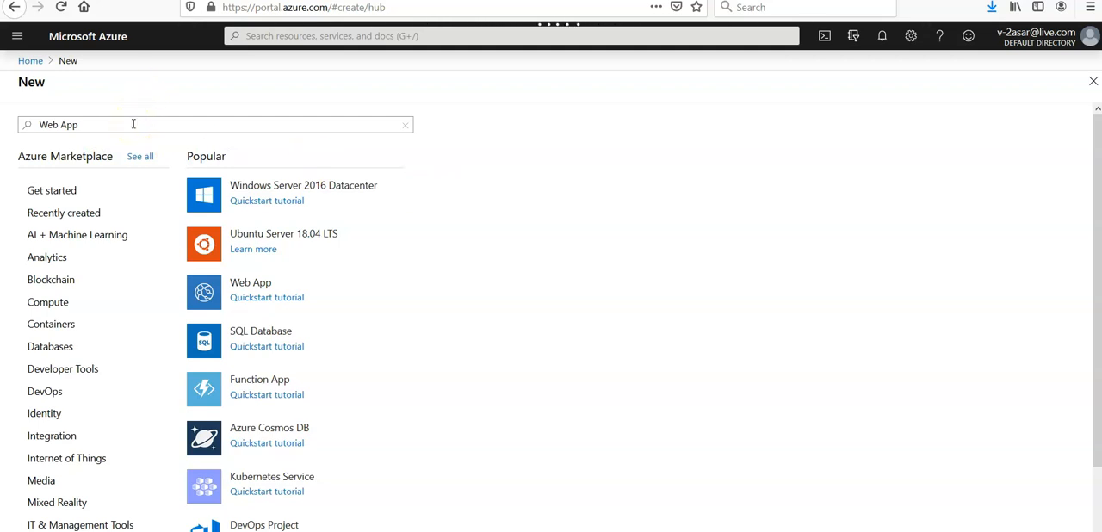
left_click(251, 289)
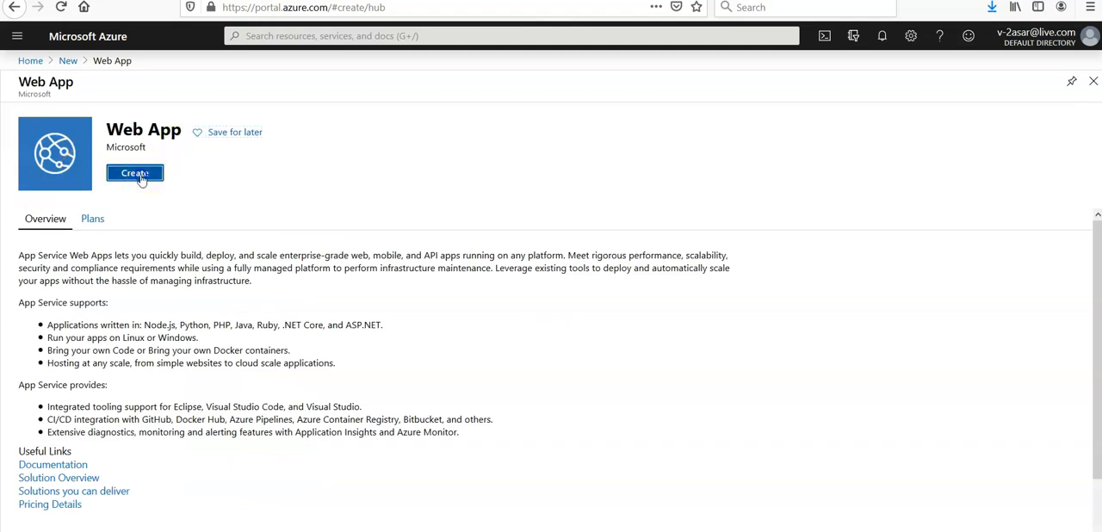
Start creating a Web App from its overview page to reach the Basics form.
left_click(135, 173)
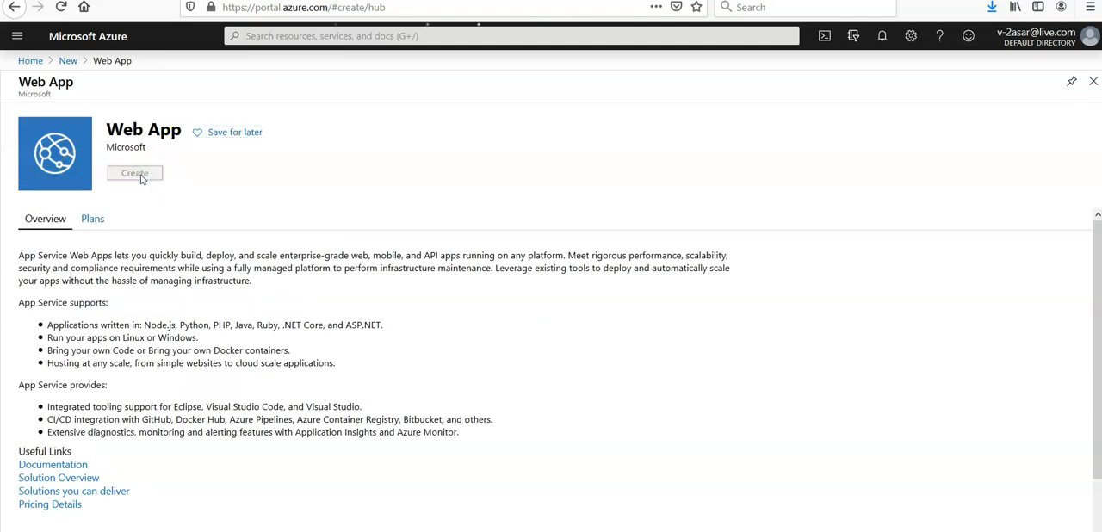
left_click(134, 173)
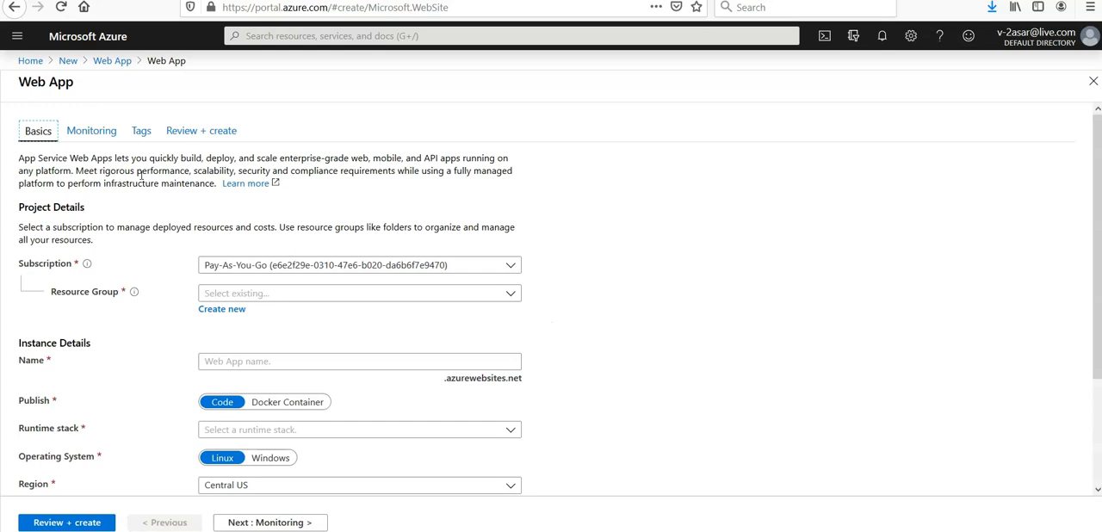
mouse_move(186, 350)
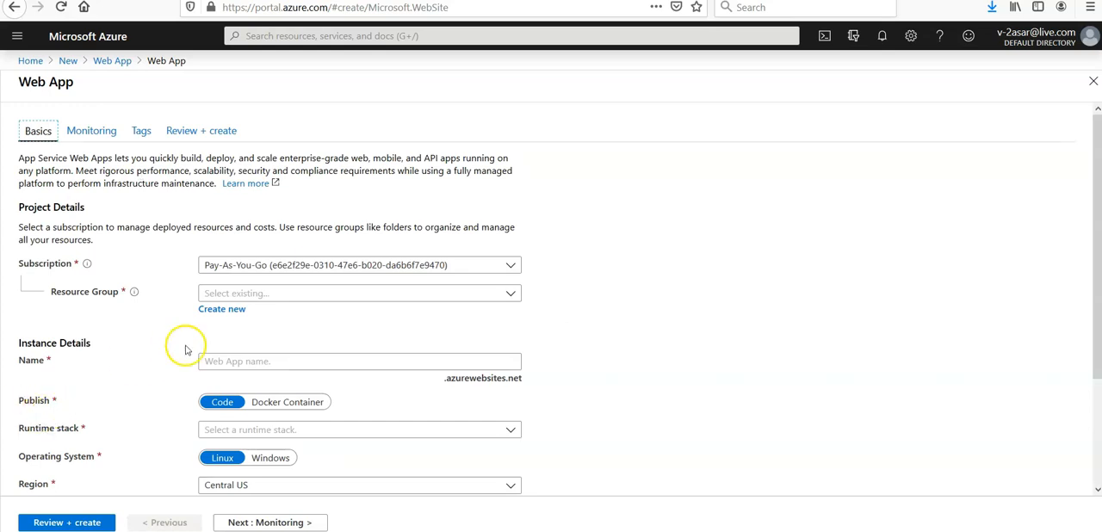
Create a new resource group named testasarmobilerg for the web app.
left_click(221, 308)
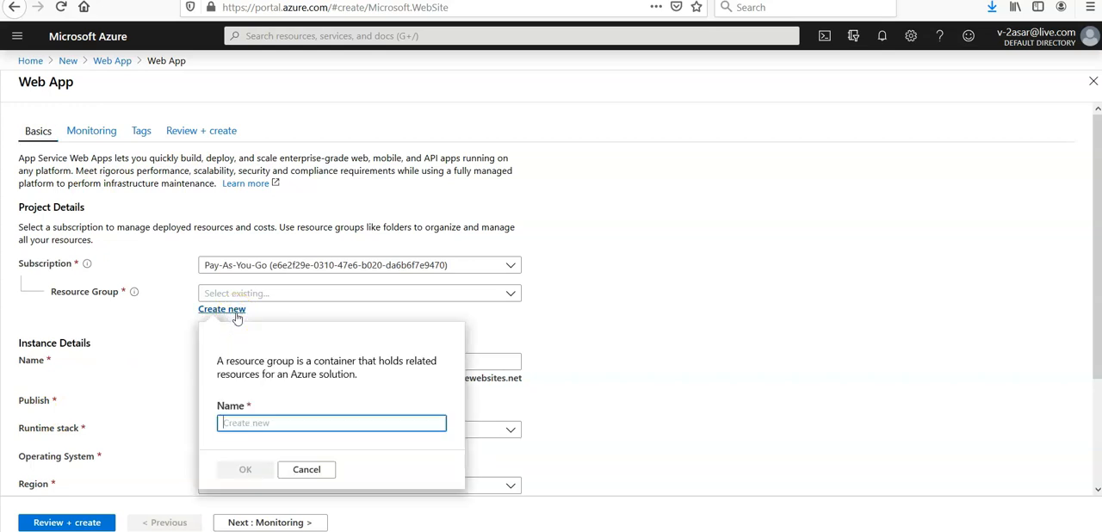
type("testasarmobilerg")
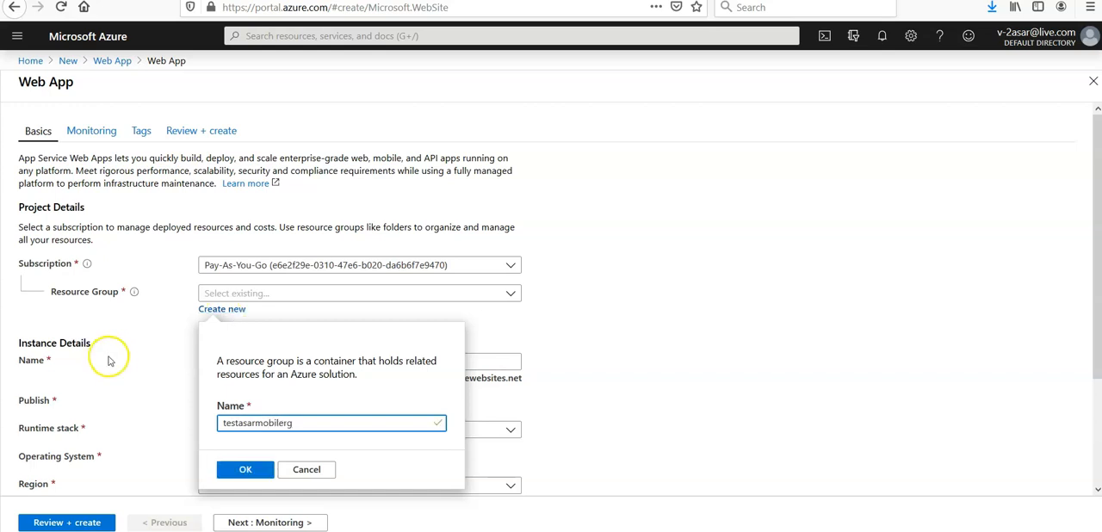
left_click(243, 469)
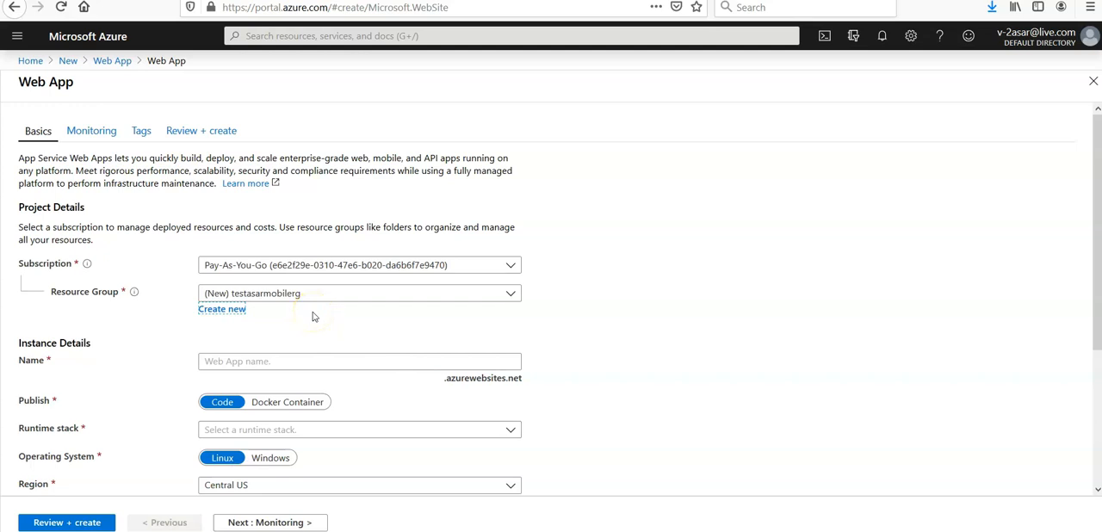
mouse_move(302, 321)
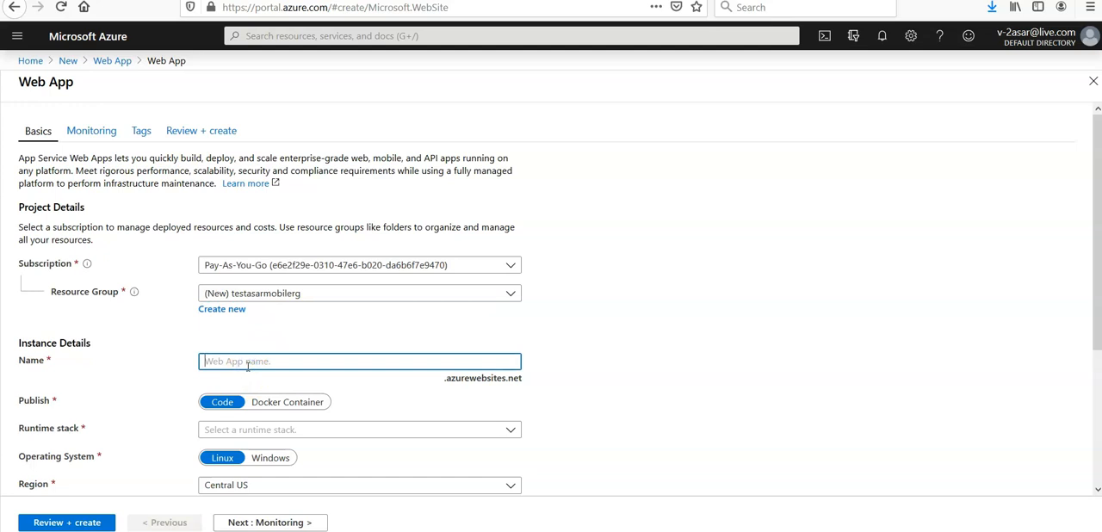
Enter testasarmobileapp as the web app name and scroll down the form.
type("testasa")
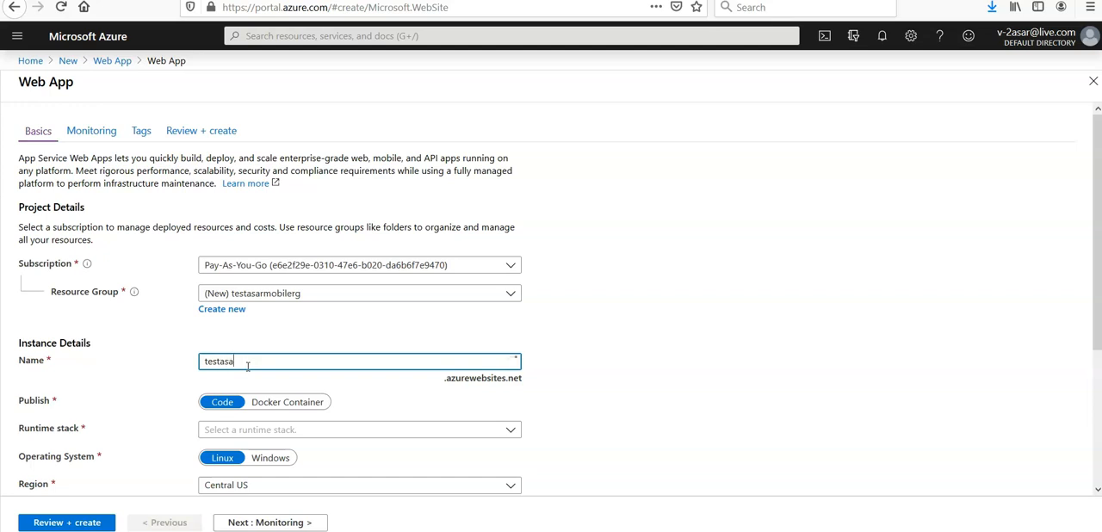
type("rmobileapp")
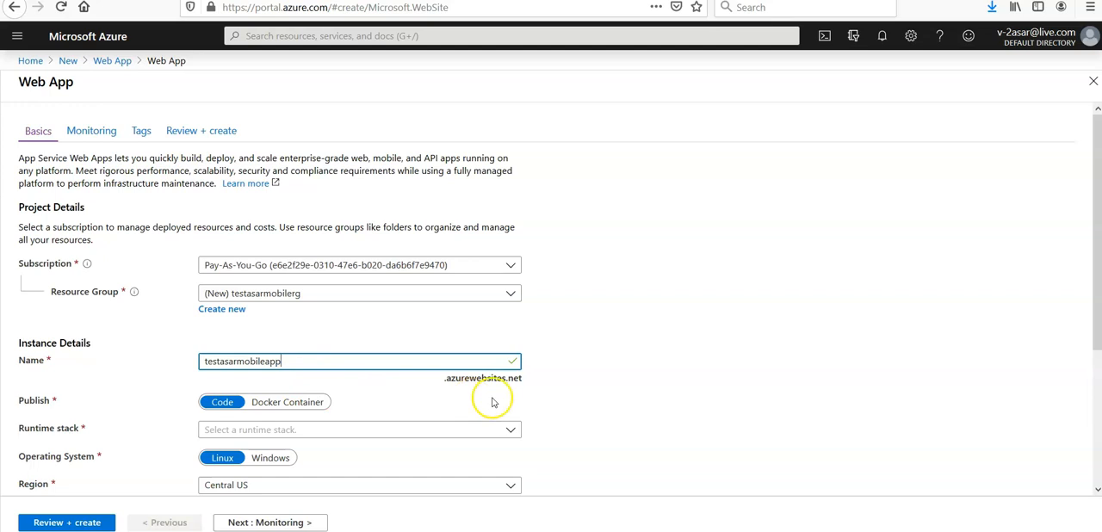
mouse_move(1094, 300)
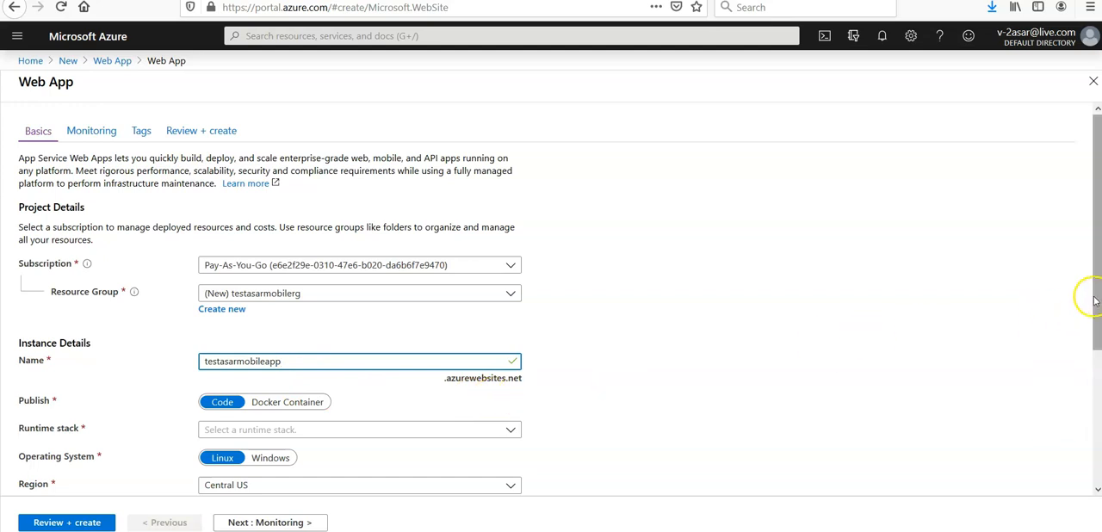
scroll("down", 3)
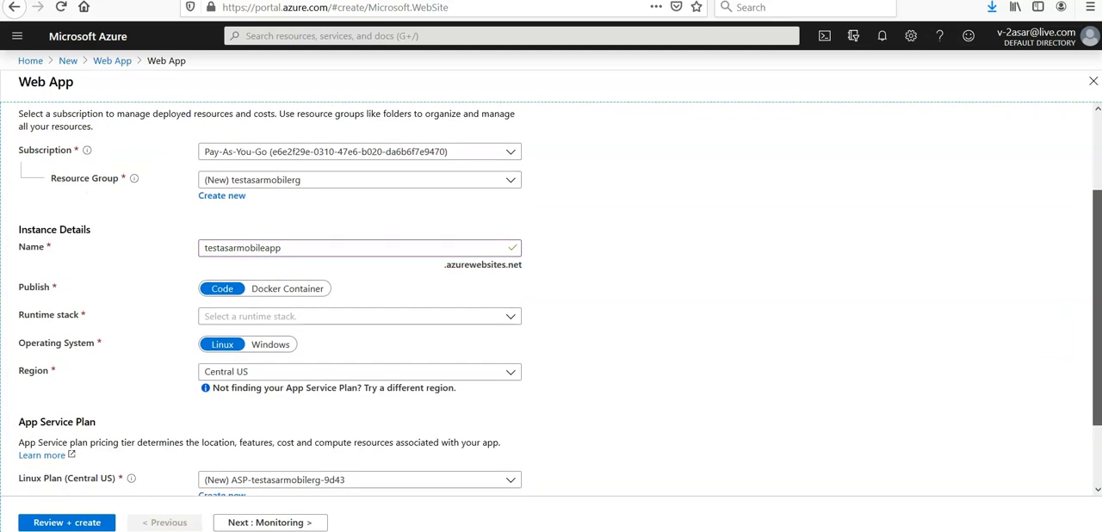
scroll("down", 3)
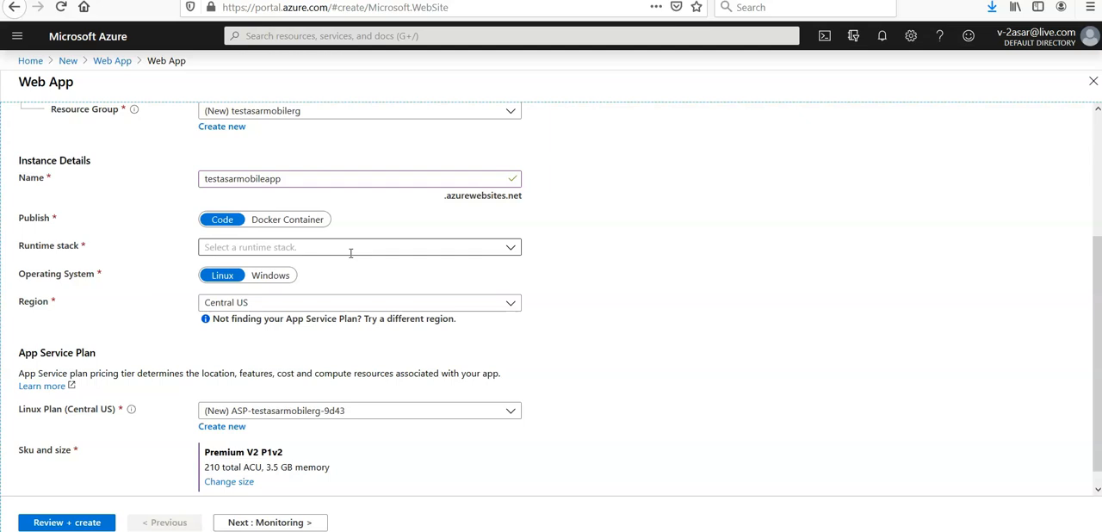
Choose ASP.NET V3.5 as runtime stack and East US as region.
left_click(359, 247)
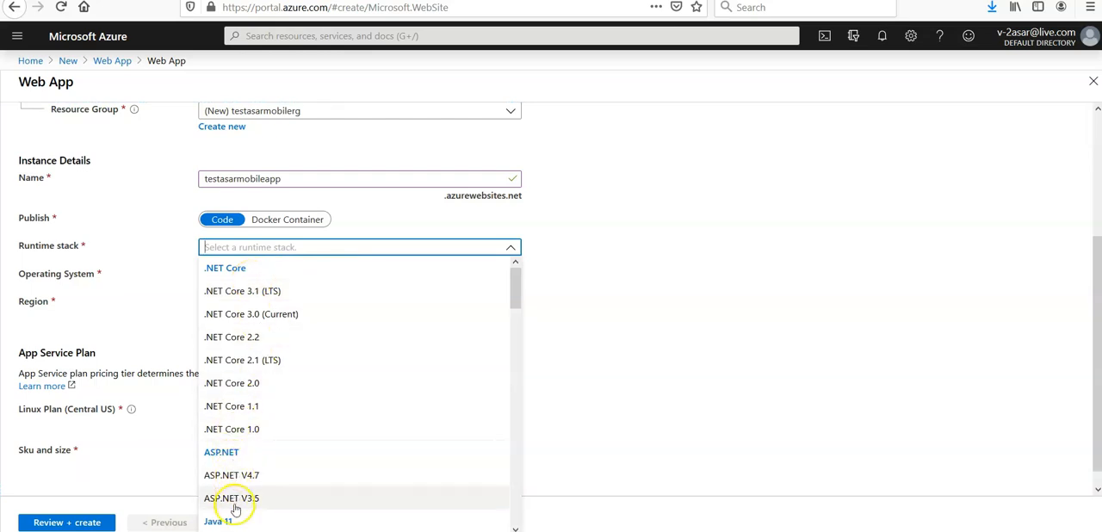
left_click(230, 498)
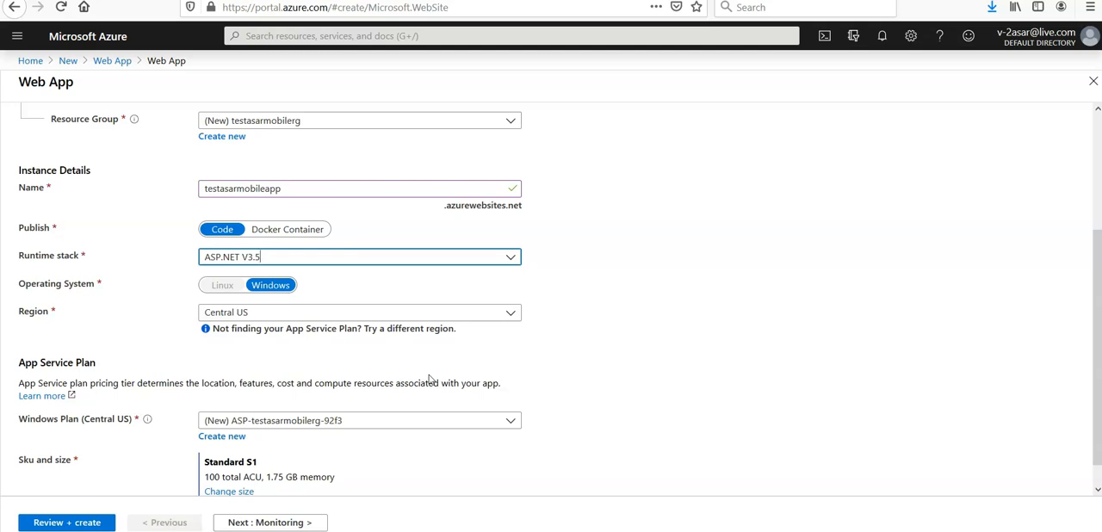
left_click(359, 313)
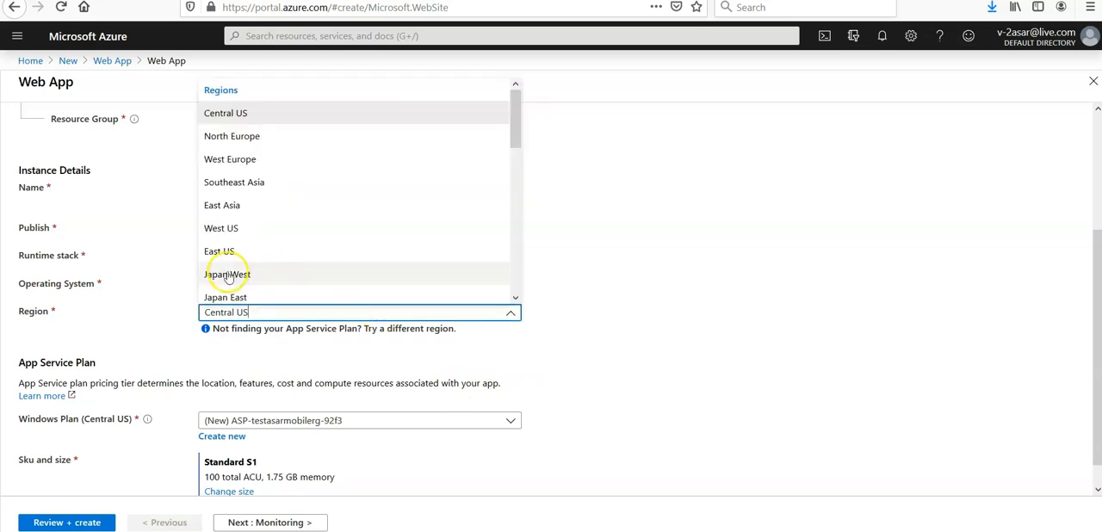
left_click(219, 250)
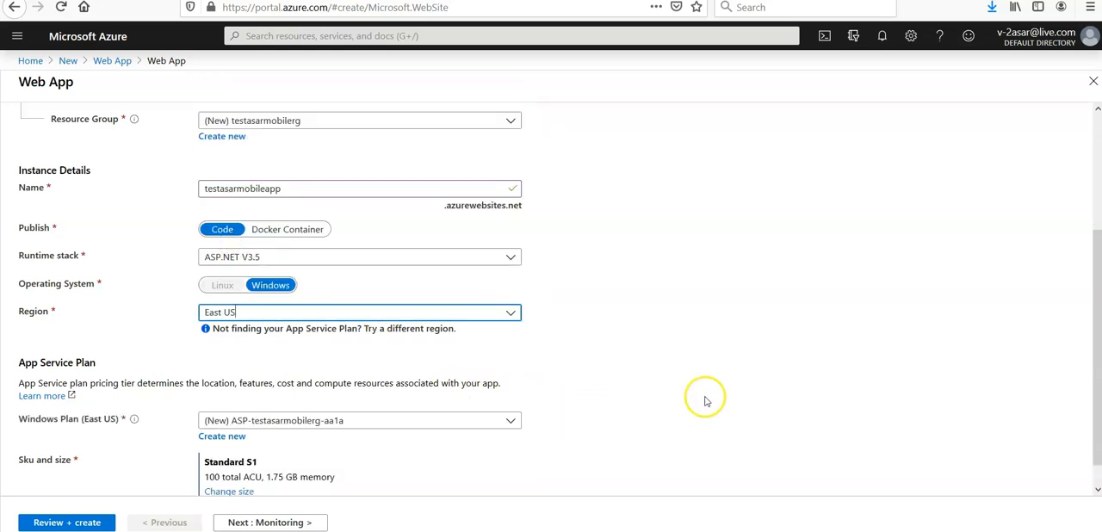
scroll("down", 3)
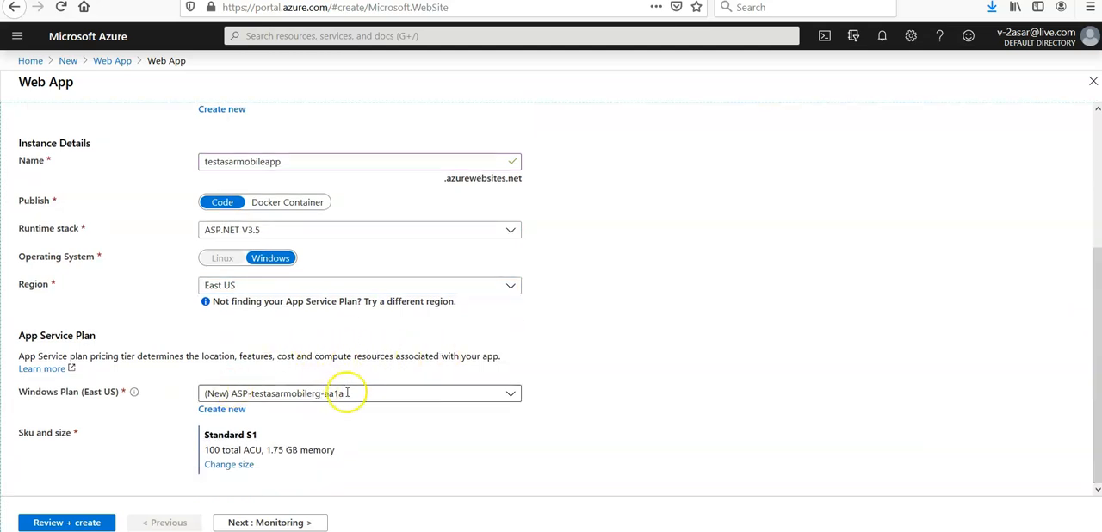
Keep the proposed Windows plan ASP-testasarmobilerg-aa1a at Standard S1.
left_click(369, 394)
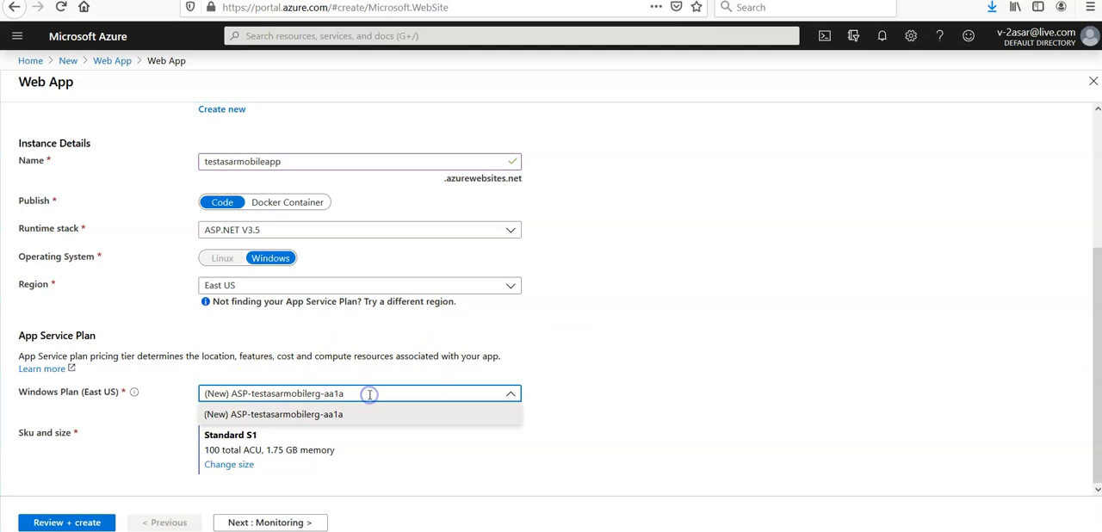
left_click(273, 414)
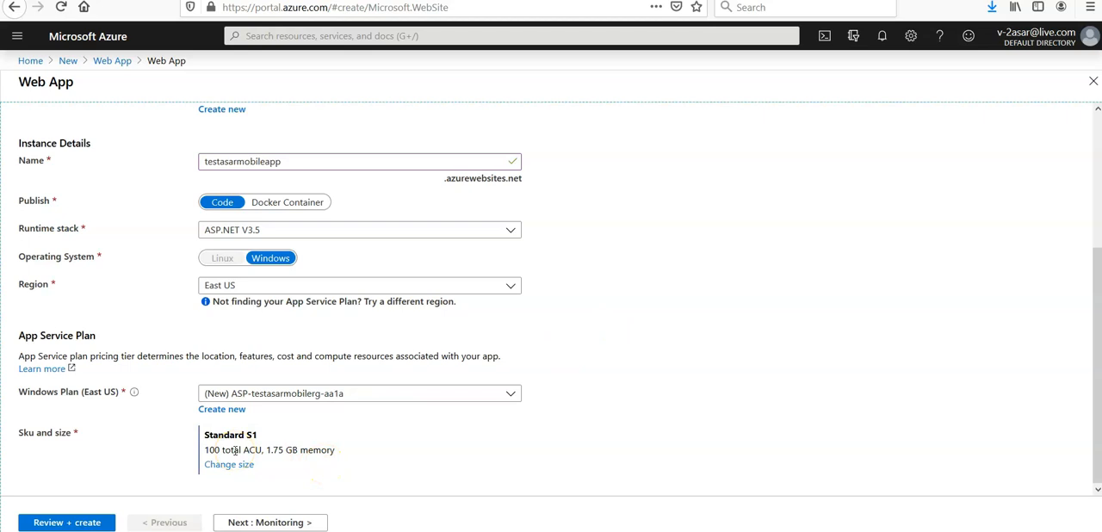
Set Enable Application Insights to No on the Monitoring step, then advance to Tags.
left_click(267, 523)
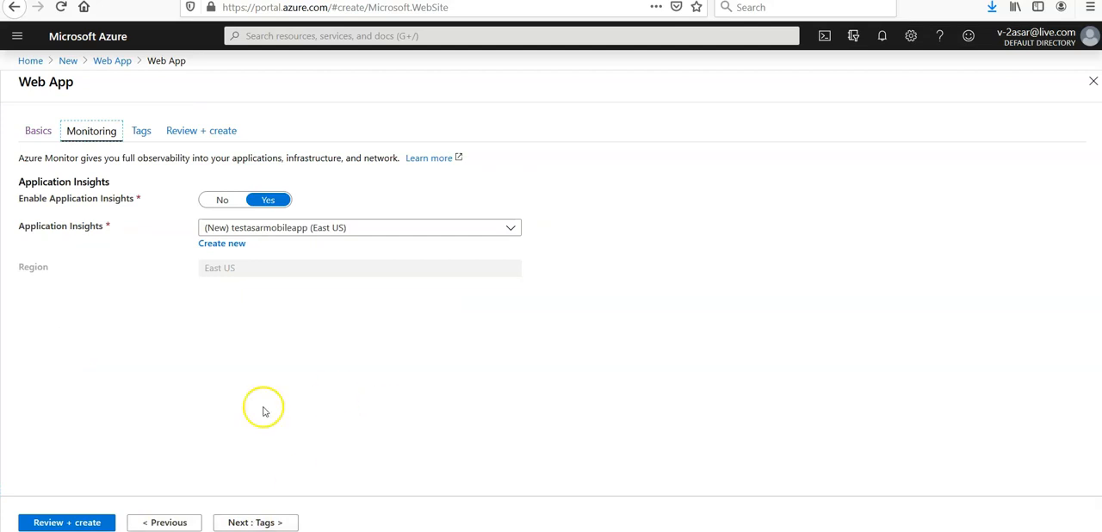
left_click(222, 199)
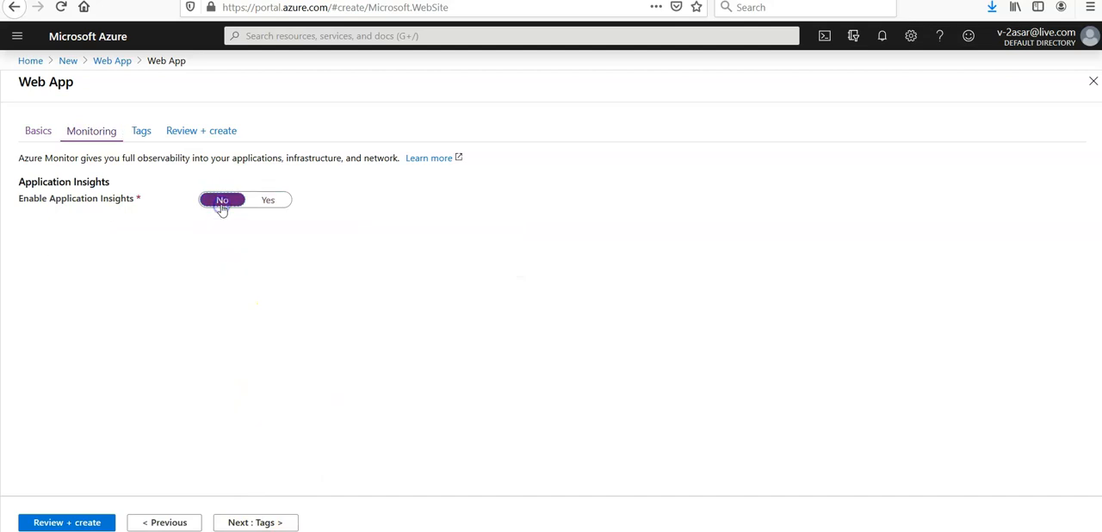
left_click(254, 522)
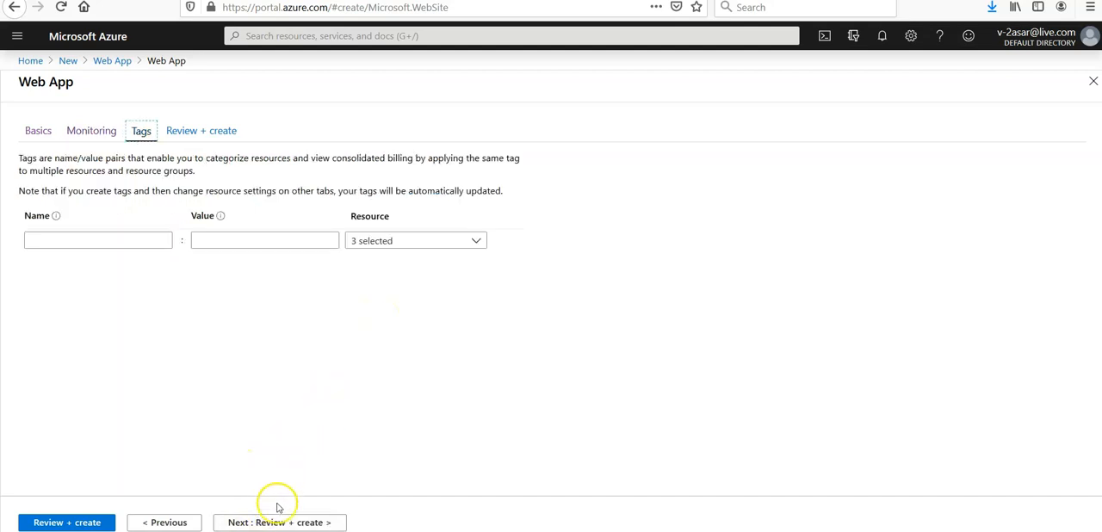
Validate and create testasarmobileapp, then follow the deployment notification to completion.
left_click(279, 522)
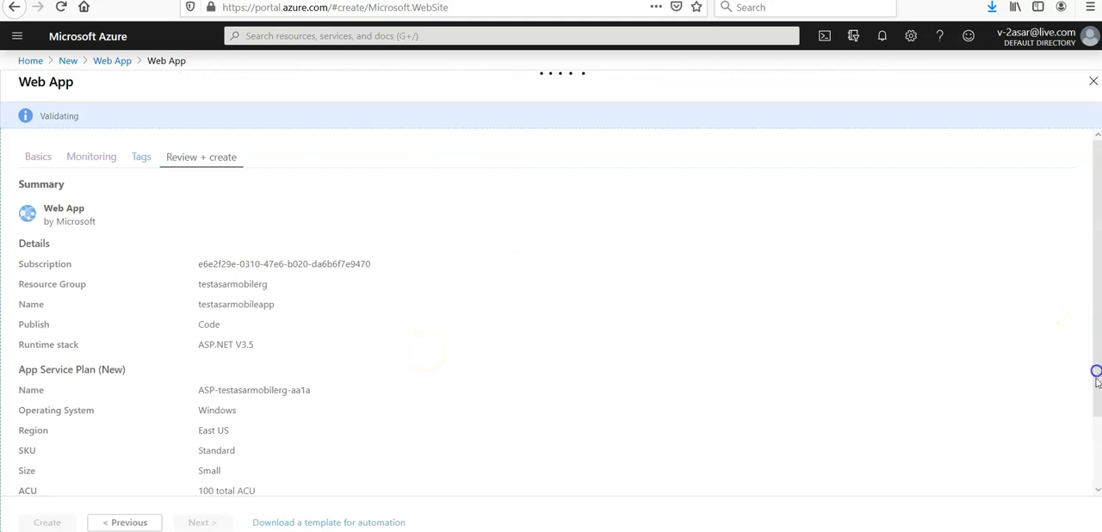
mouse_move(701, 329)
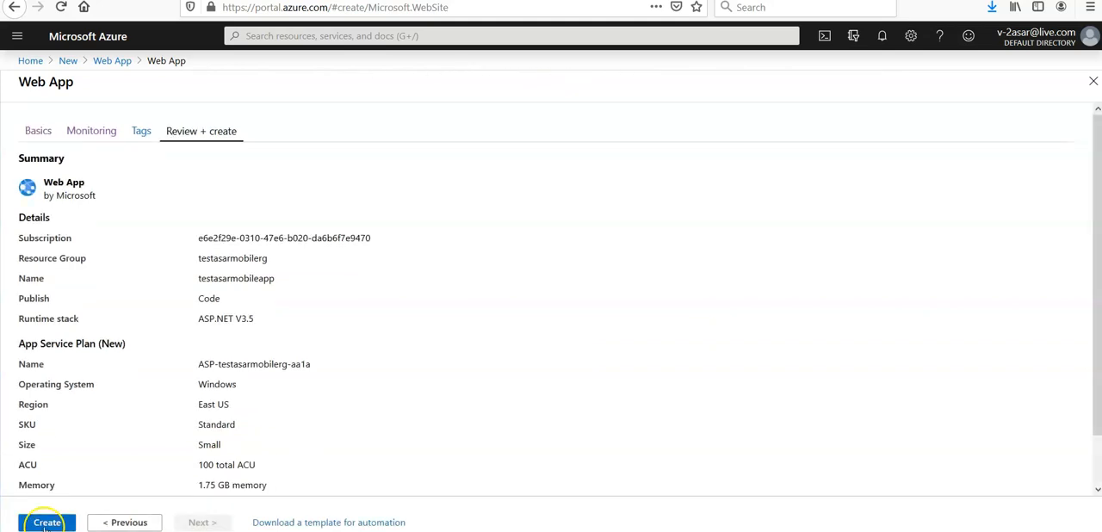
left_click(38, 523)
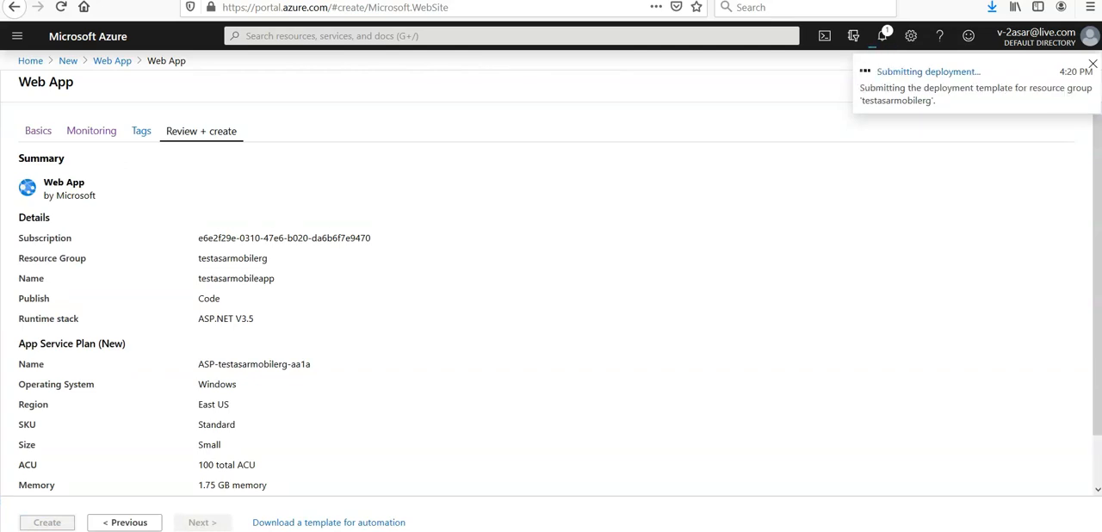
left_click(46, 523)
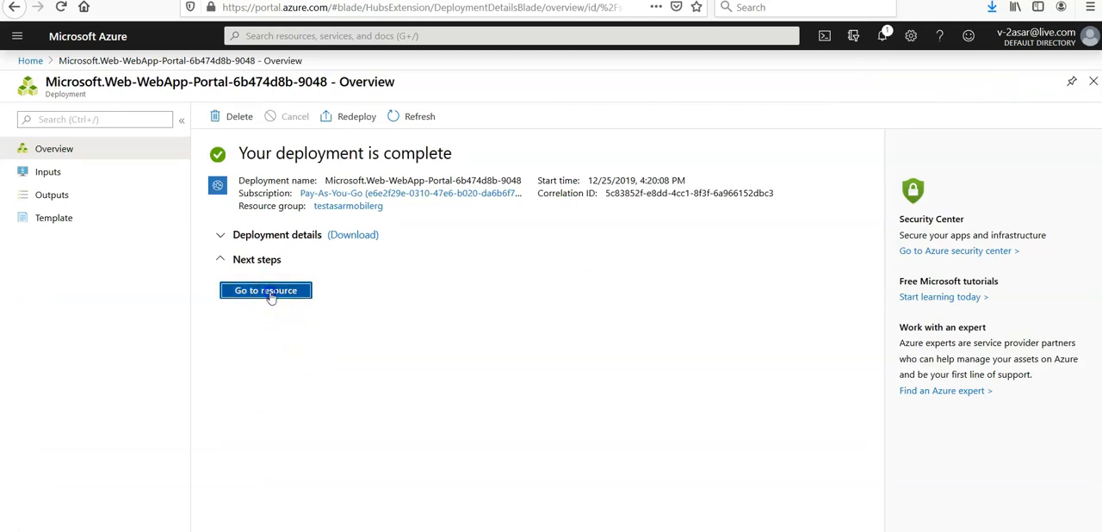
Go to the deployed testasarmobileapp resource and open its Configuration page.
left_click(265, 290)
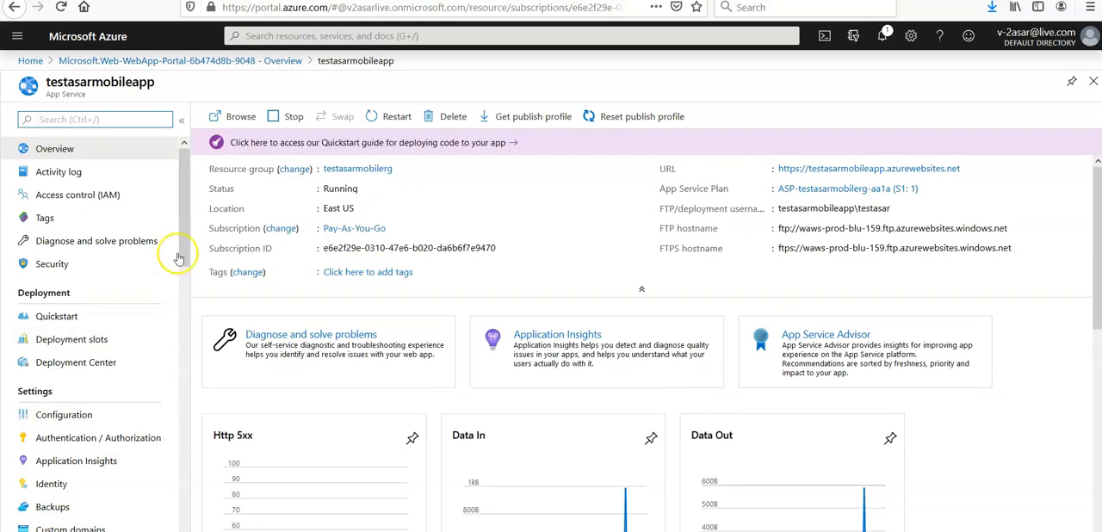
mouse_move(60, 415)
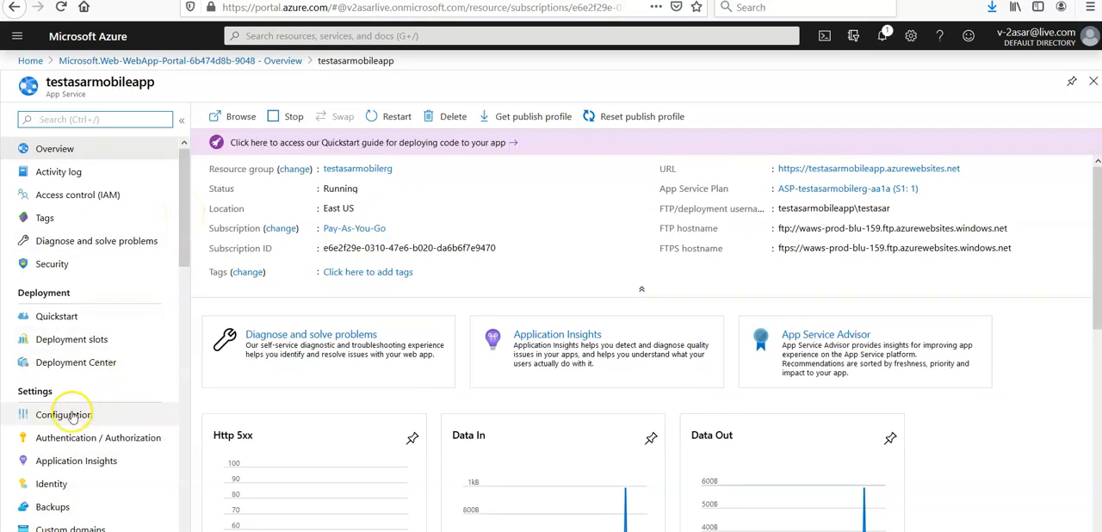
left_click(63, 415)
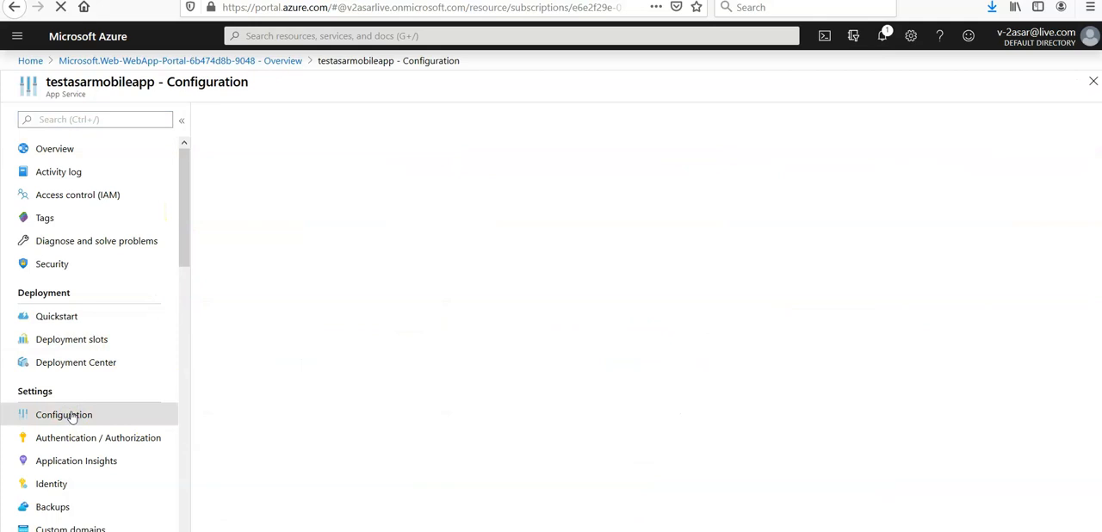
left_click(63, 415)
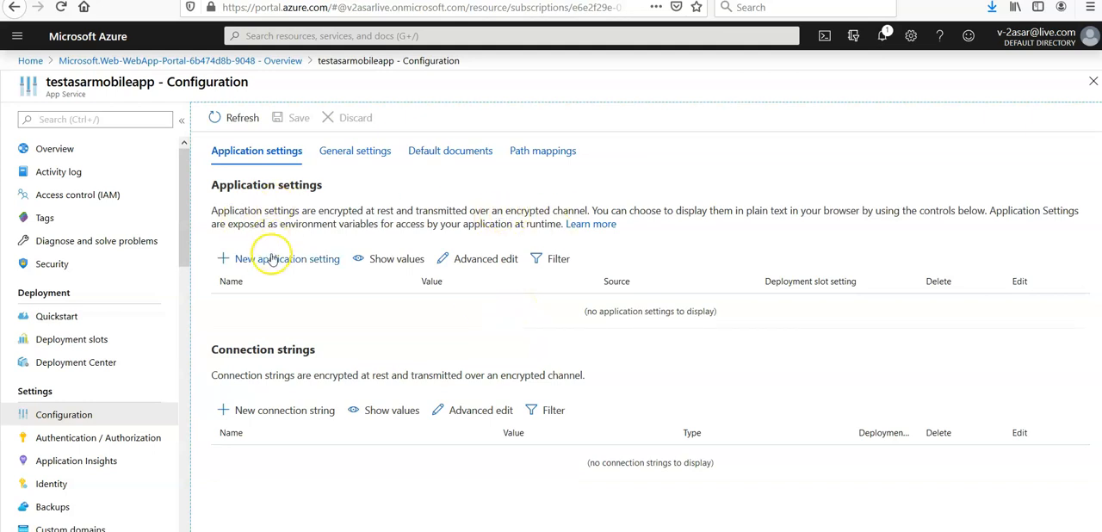
Add a new application setting and enter the name MobileAppsManagement_EXTENSION_VERSION.
left_click(277, 259)
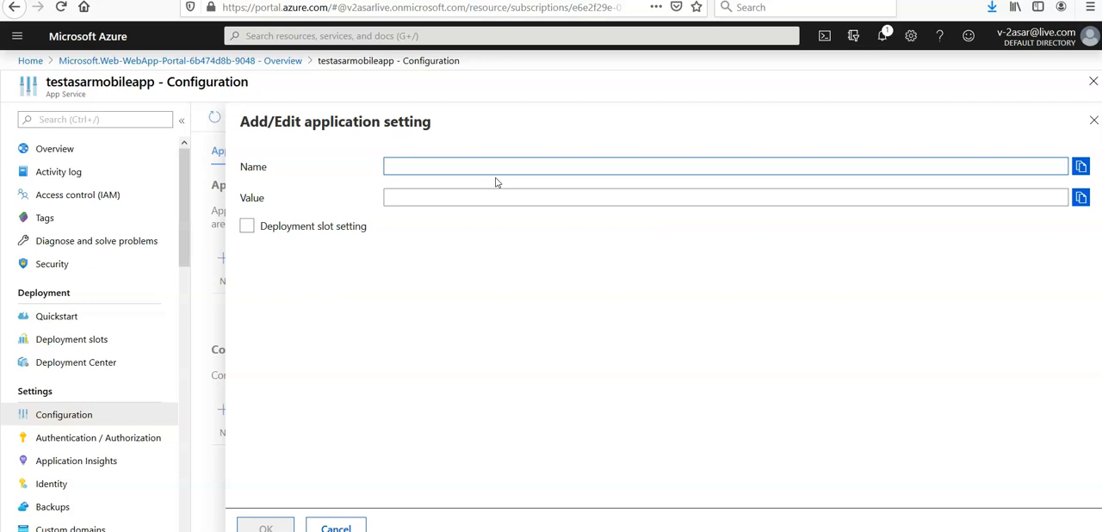
type("Mo")
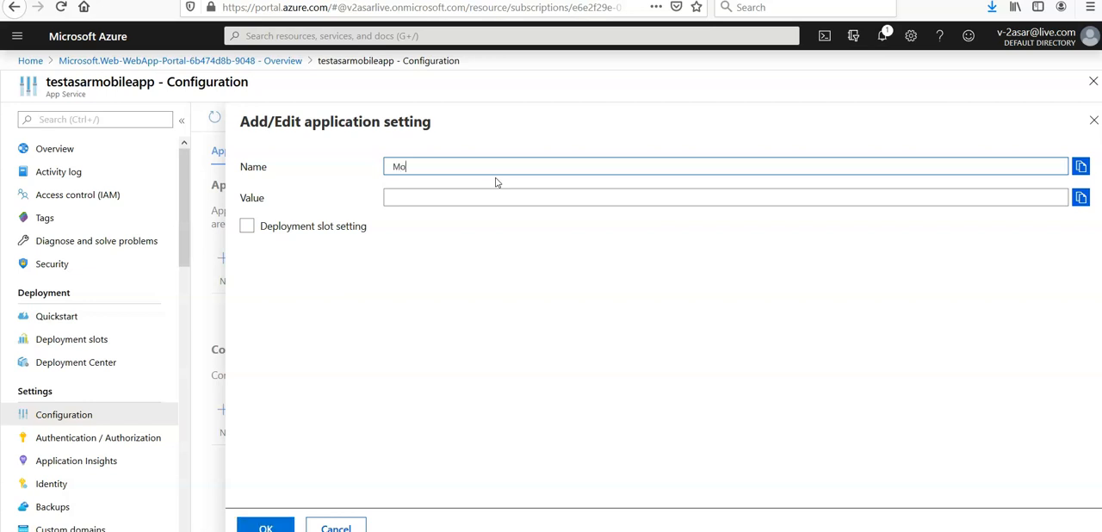
type("bileApps")
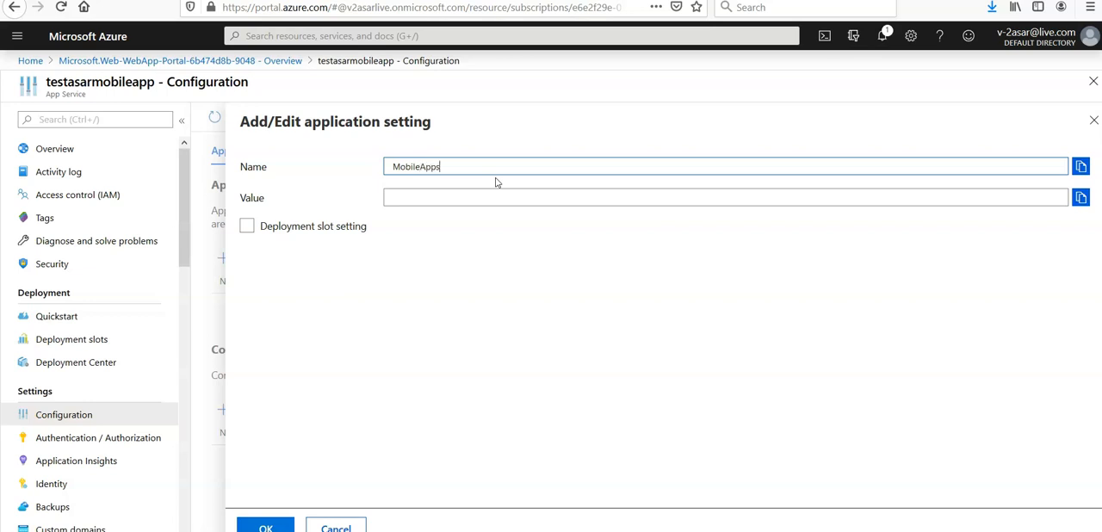
type("Management")
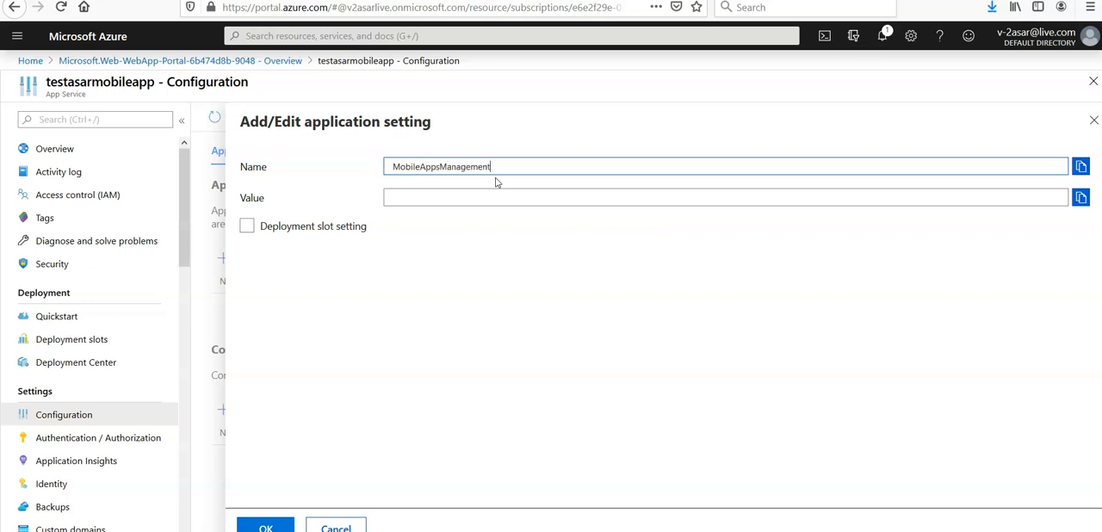
type("_")
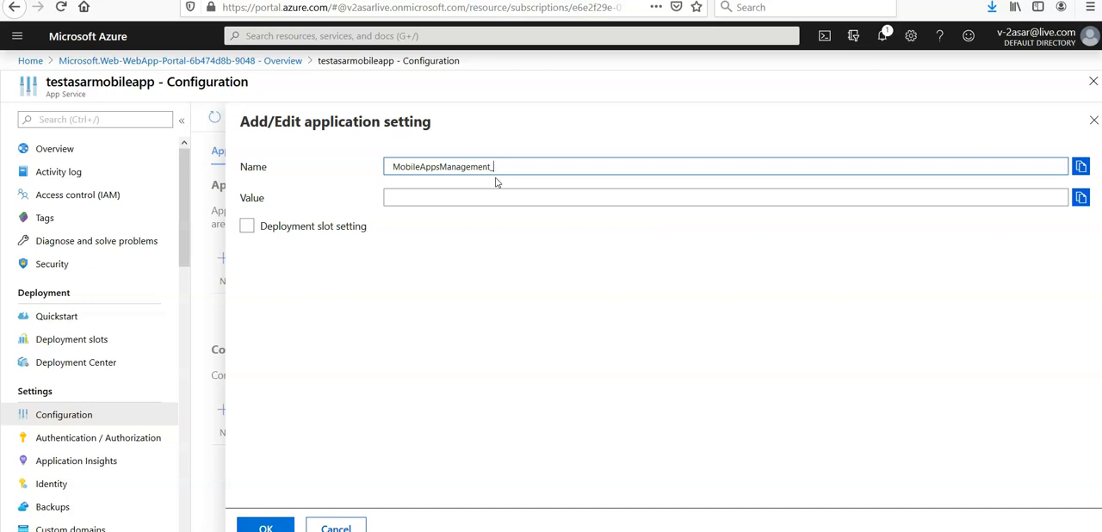
type("EXTENSION")
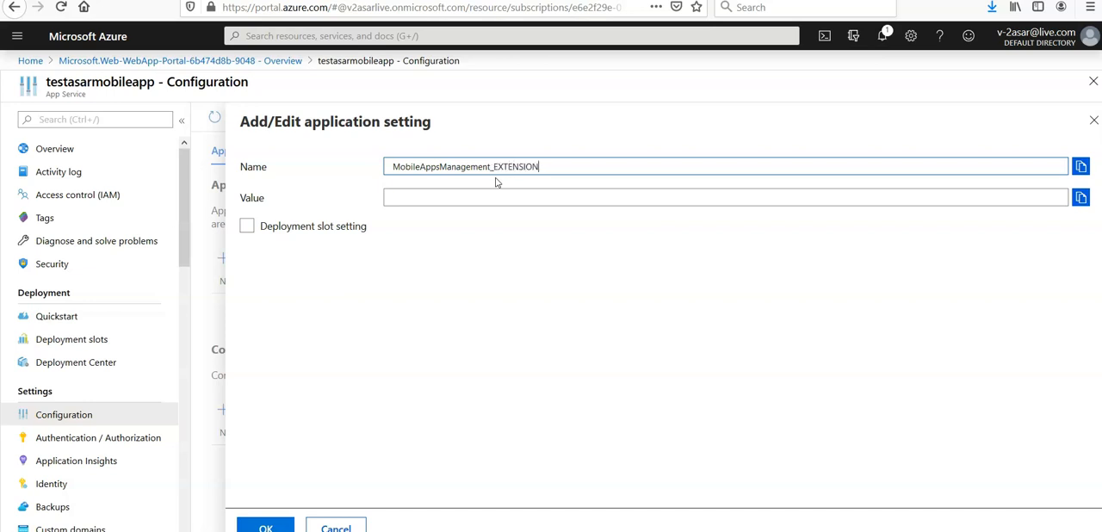
type("_V")
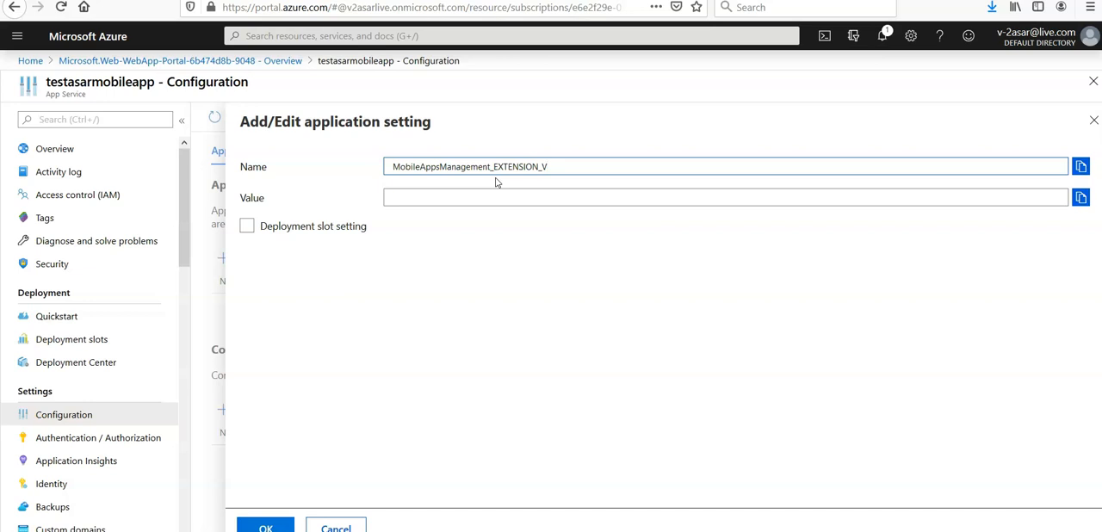
type("ERS")
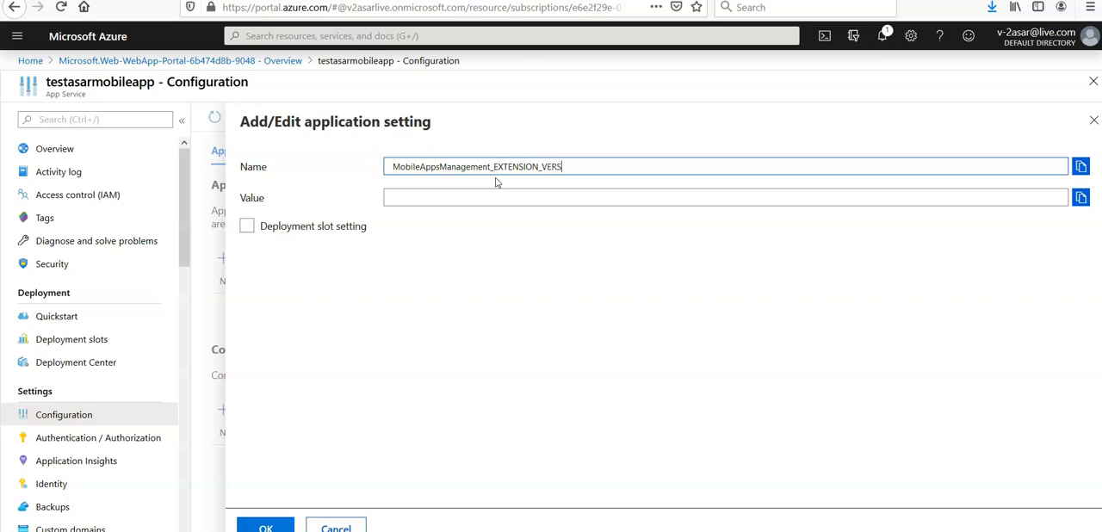
type("ION")
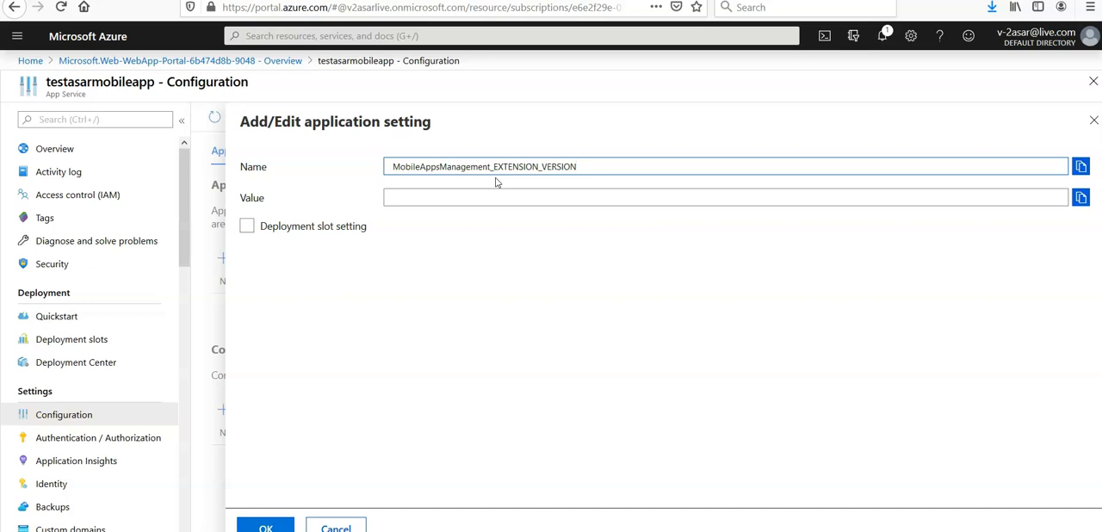
Enter 'latest' as the value of the MobileAppsManagement_EXTENSION_VERSION setting.
left_click(510, 198)
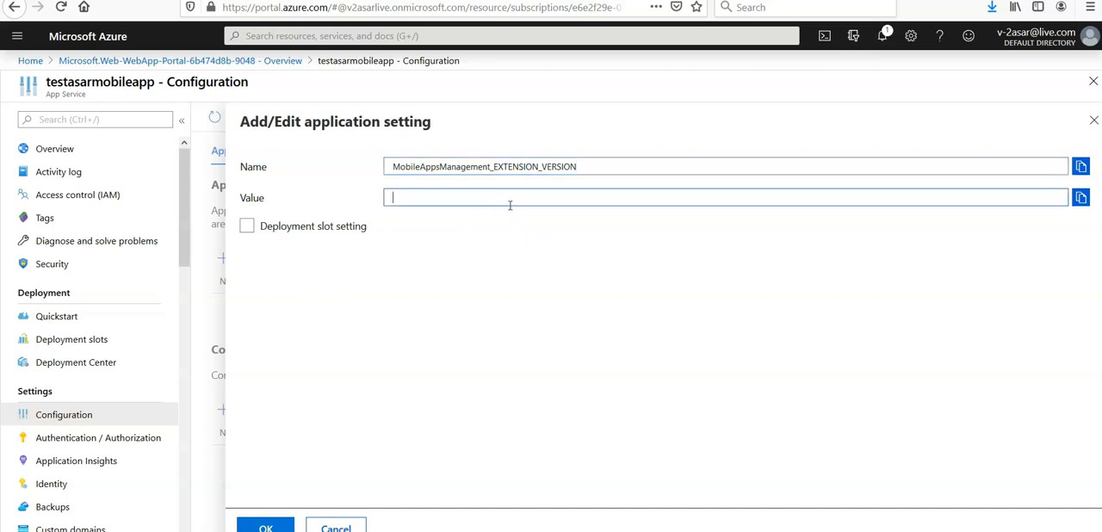
type("latest")
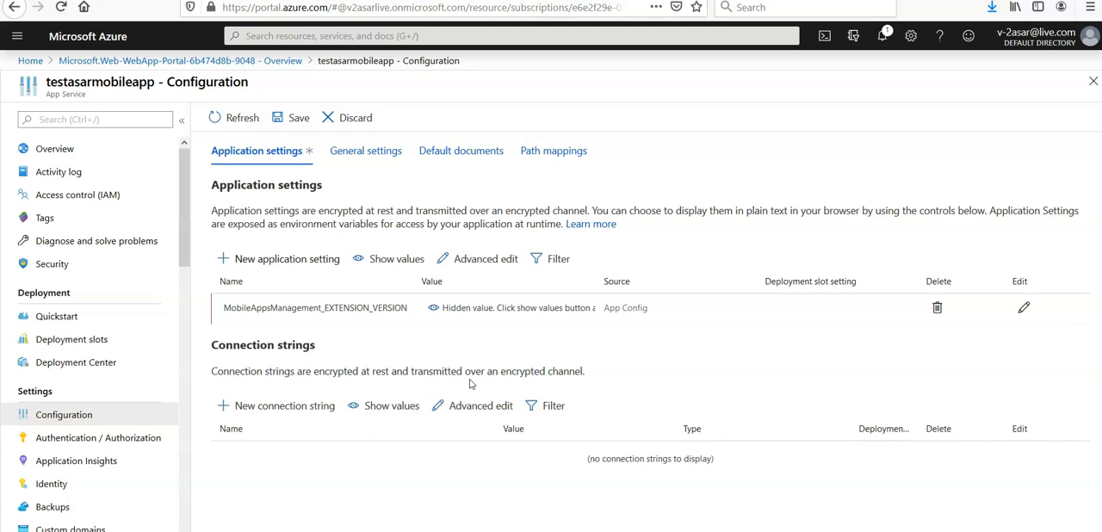
mouse_move(393, 411)
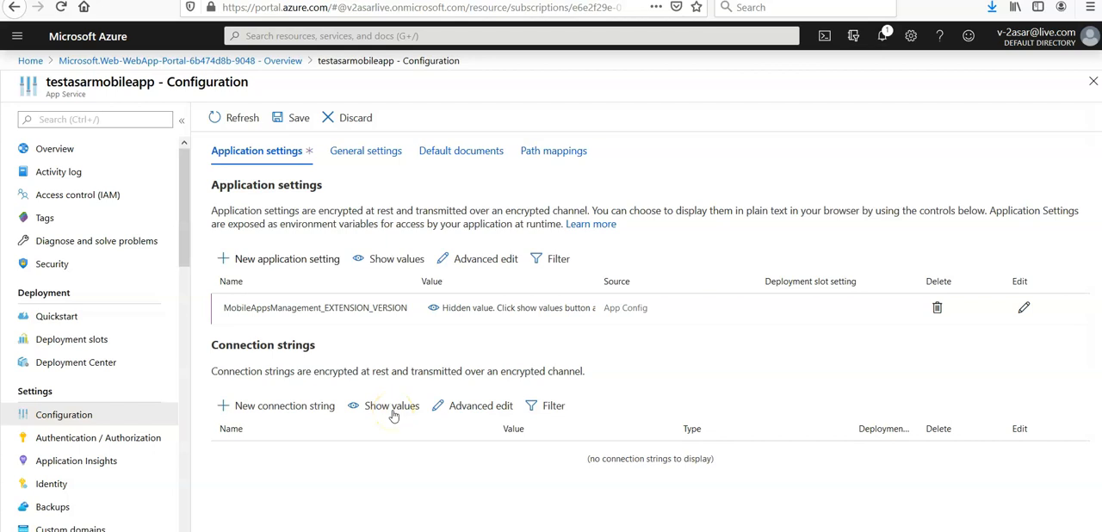